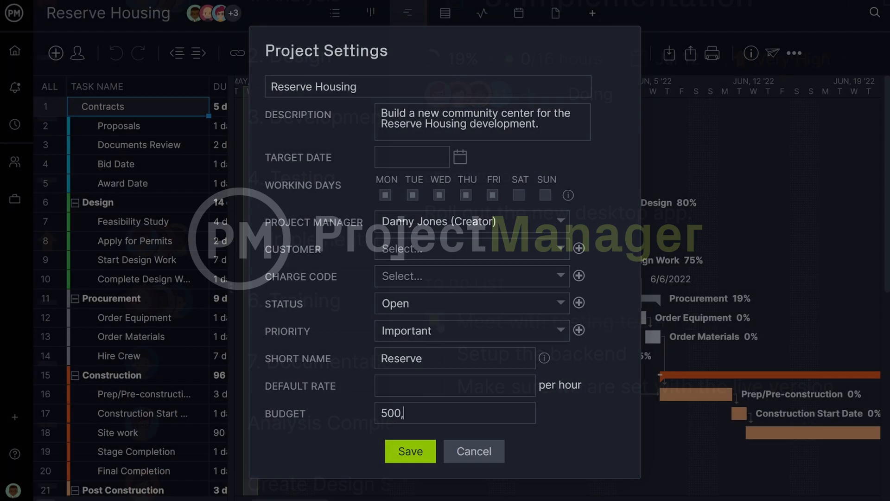
Step: Save the 500,000 budget, then show the portfolio project list and the Enclave Housing plan
type("000")
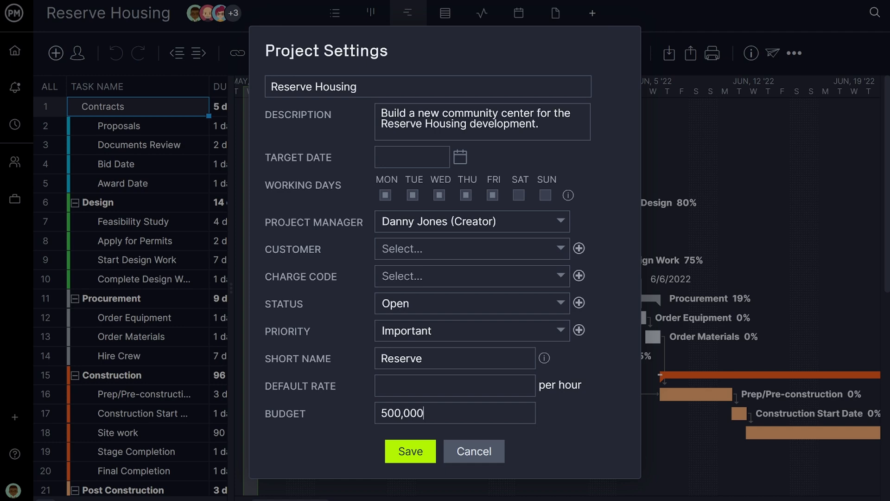
left_click(409, 451)
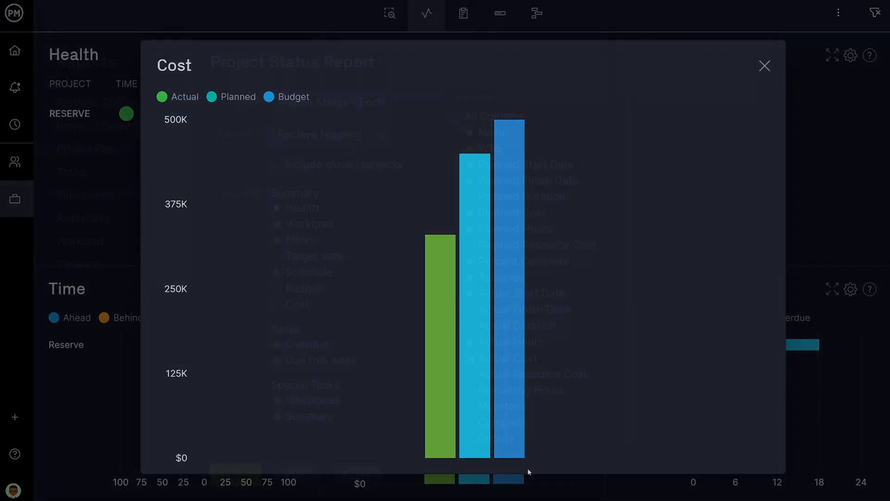
left_click(765, 66)
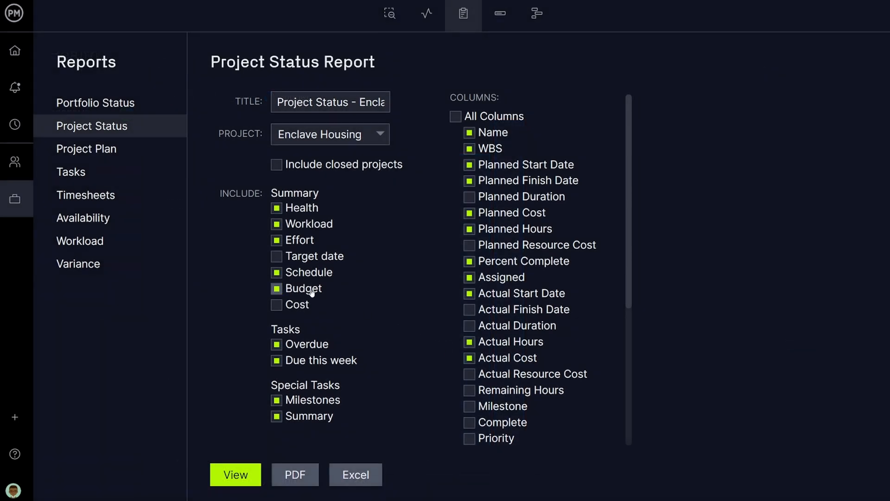
left_click(276, 305)
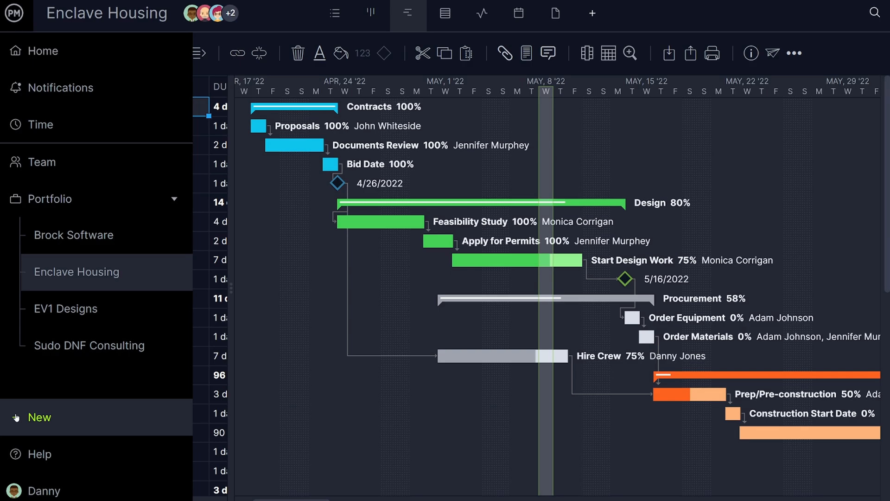
Step: Start a new project named Reserve Housing
left_click(39, 418)
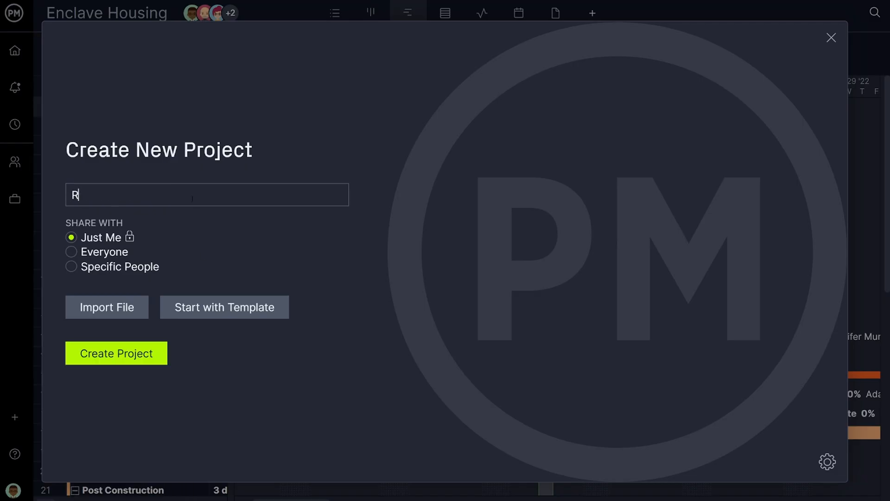
type("eserve Housing")
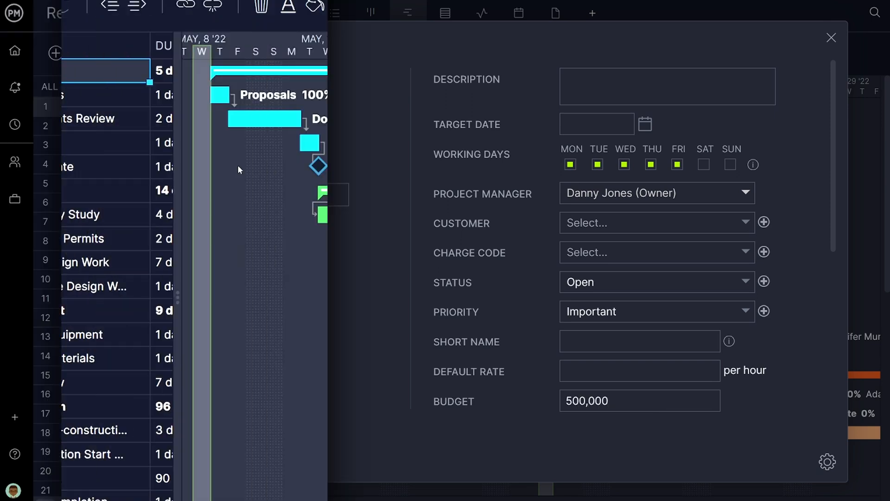
left_click(831, 38)
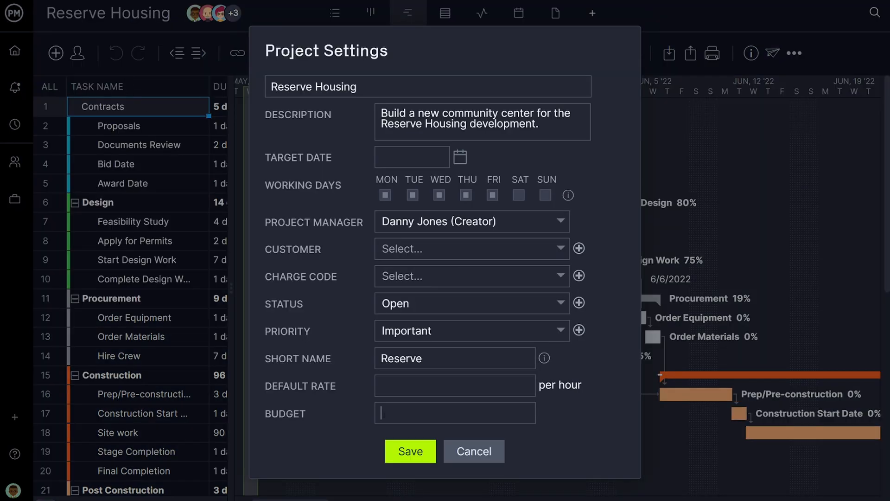
Step: Save Reserve Housing with a 500,000 budget and a 75-per-hour default rate
type("500,000.00")
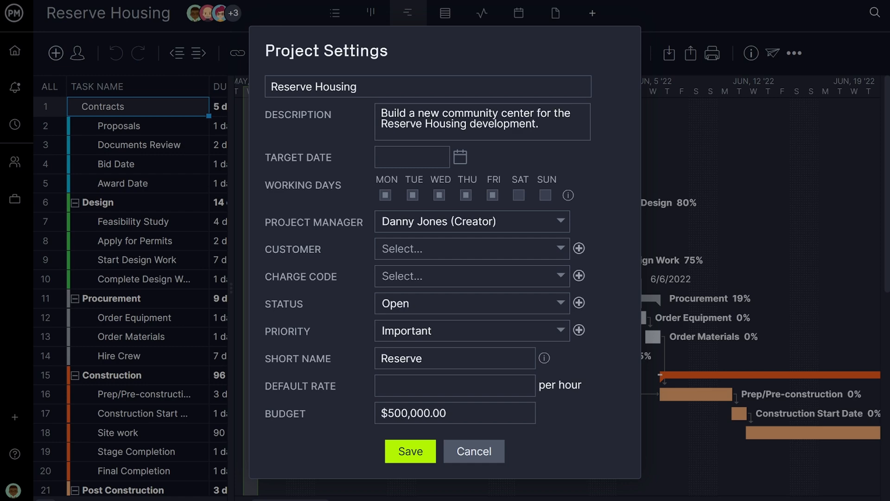
type("75")
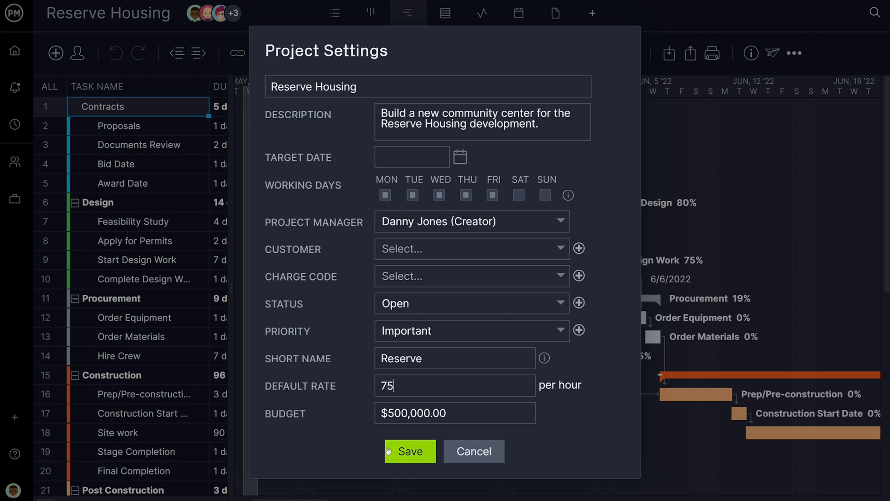
left_click(409, 451)
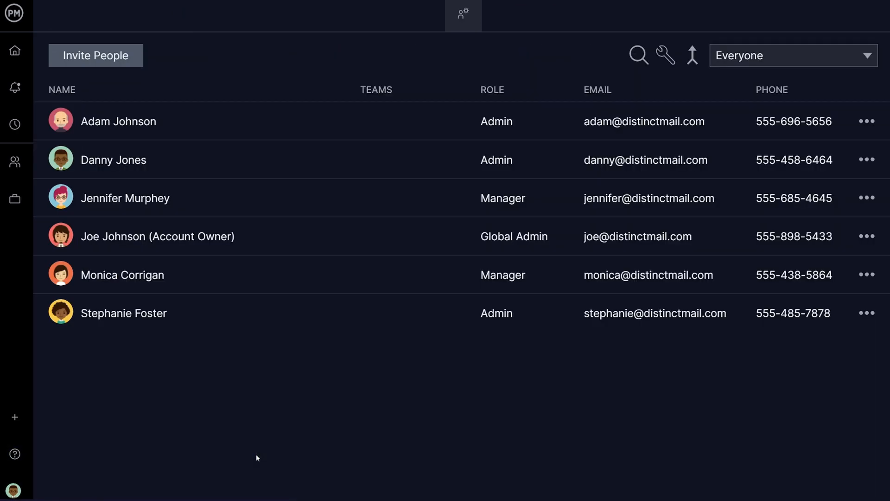
Step: View a team member's profile from the People list row menu
left_click(867, 274)
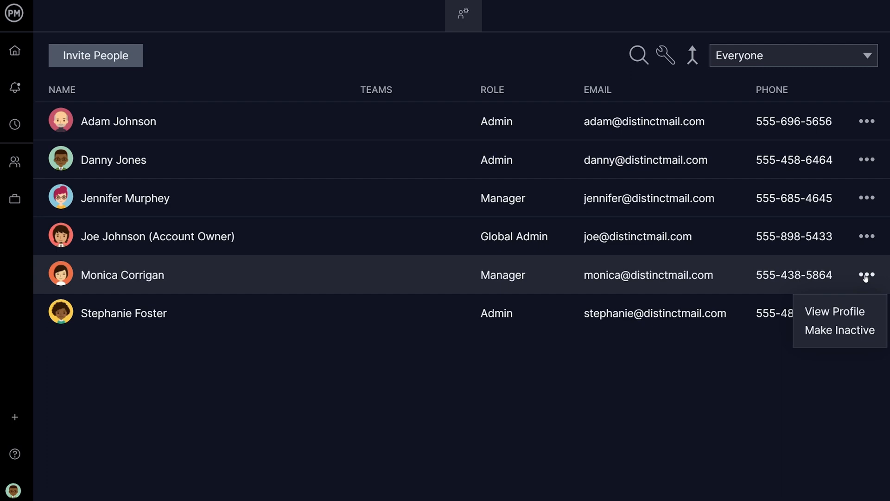
left_click(834, 312)
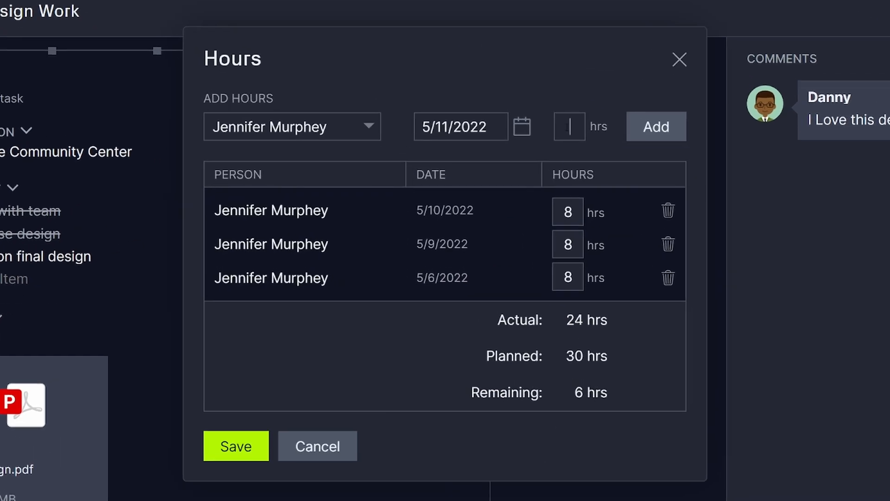
Step: Save the logged hours and mark progress on the Complete Design Work card
left_click(655, 126)
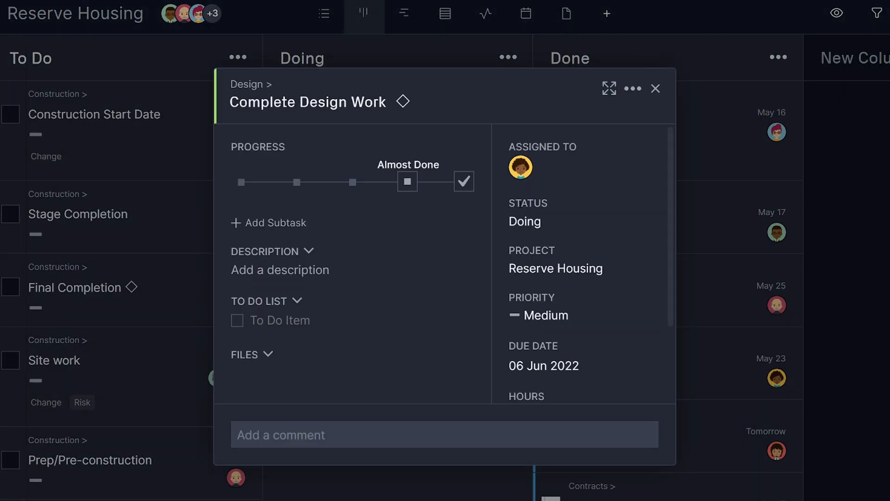
left_click(525, 396)
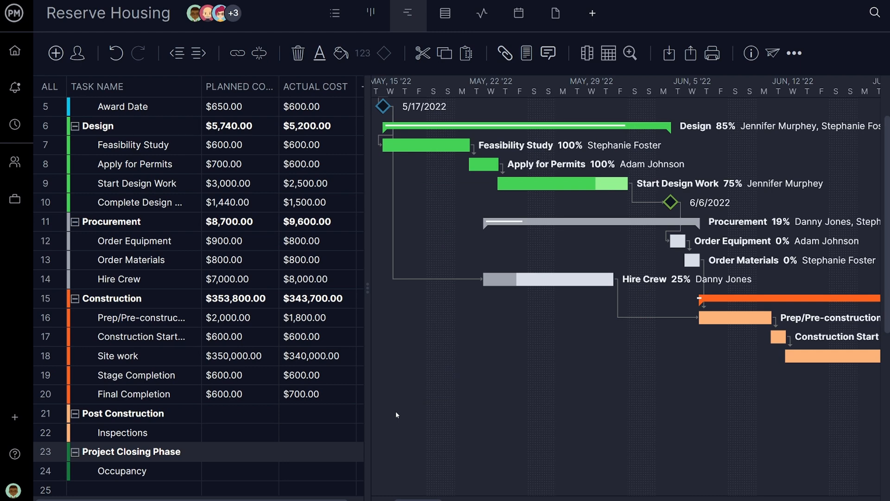
Step: Enter an $800.00 planned cost for the Inspections task and confirm it
right_click(239, 433)
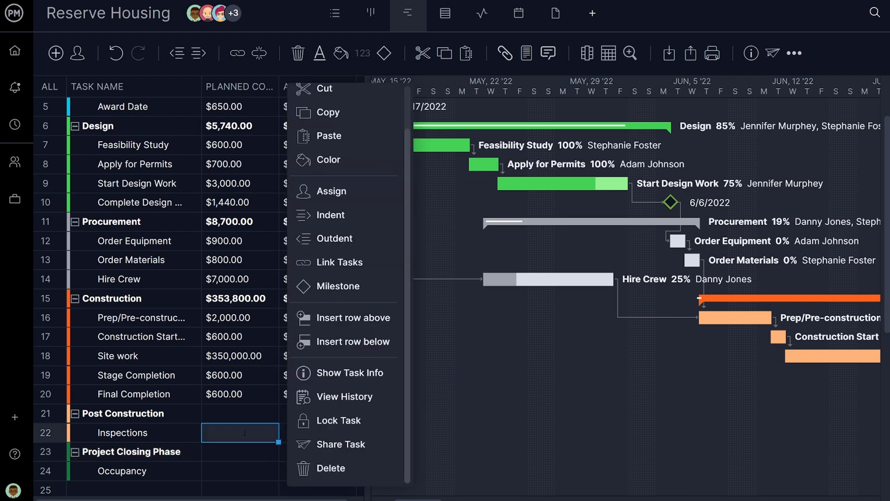
mouse_move(343, 396)
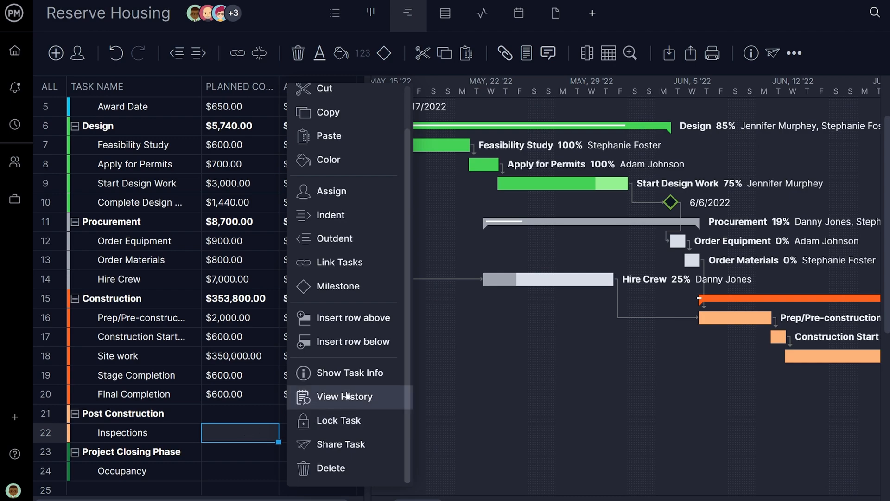
left_click(351, 373)
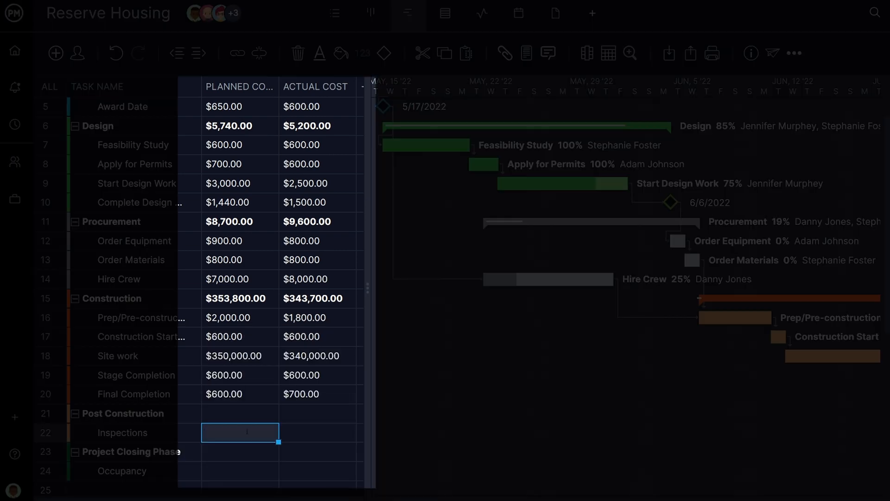
type("800.00")
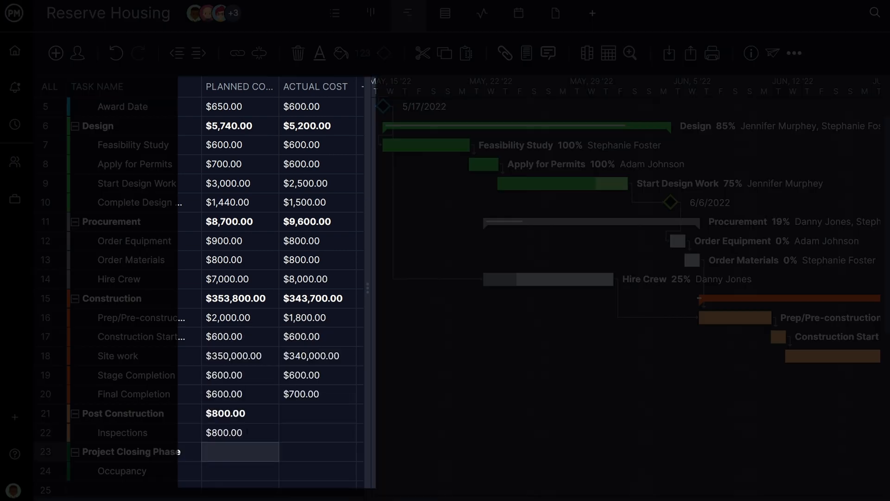
left_click(426, 13)
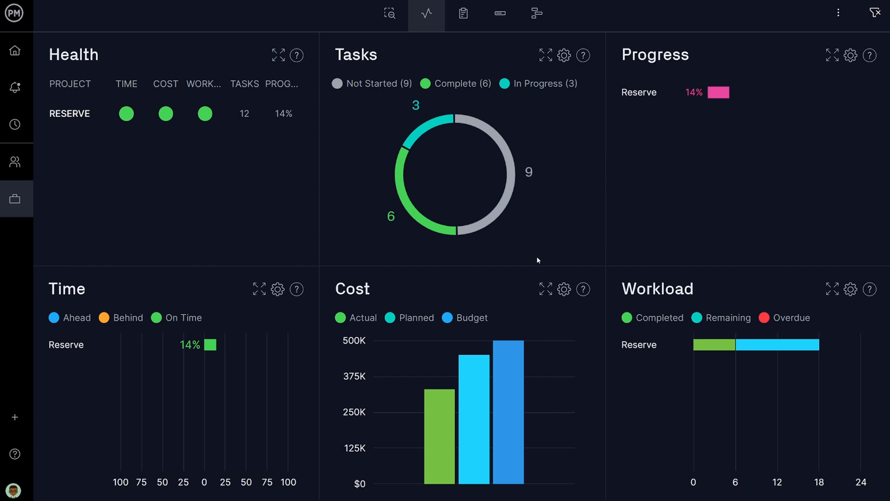
mouse_move(546, 288)
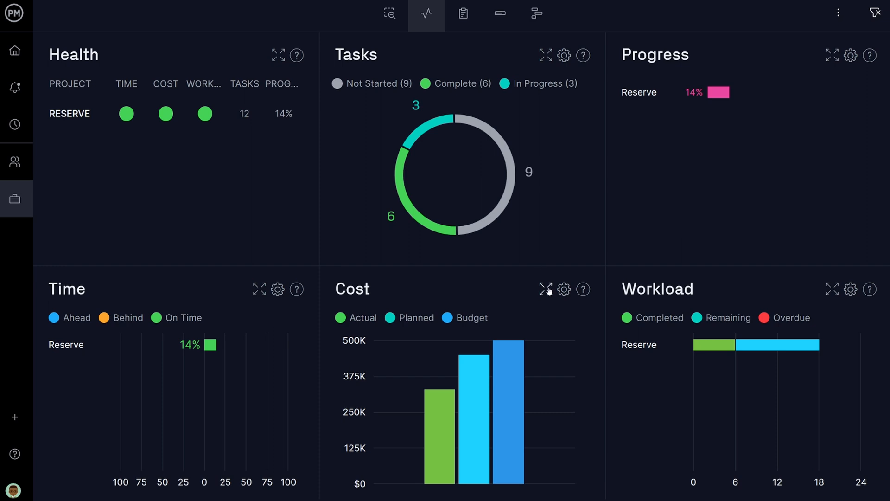
Step: Expand the Cost panel to read actual, planned and $500,000 budget, then show the portfolio list
left_click(545, 289)
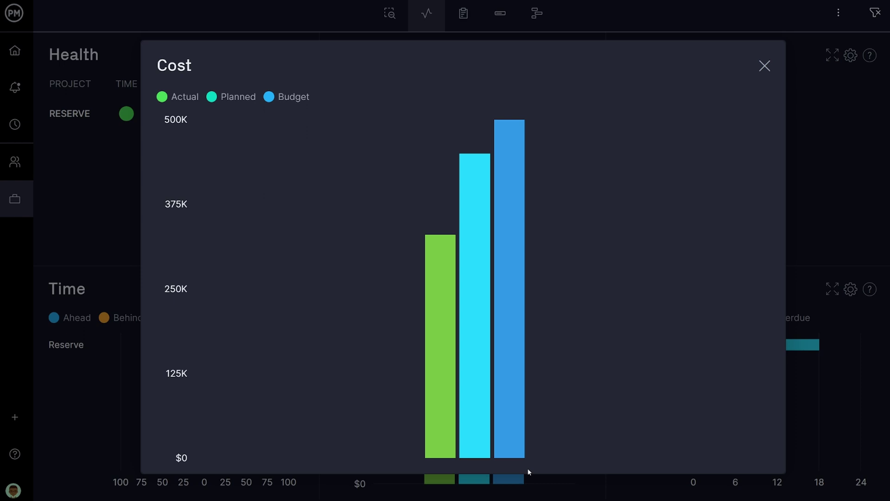
mouse_move(474, 458)
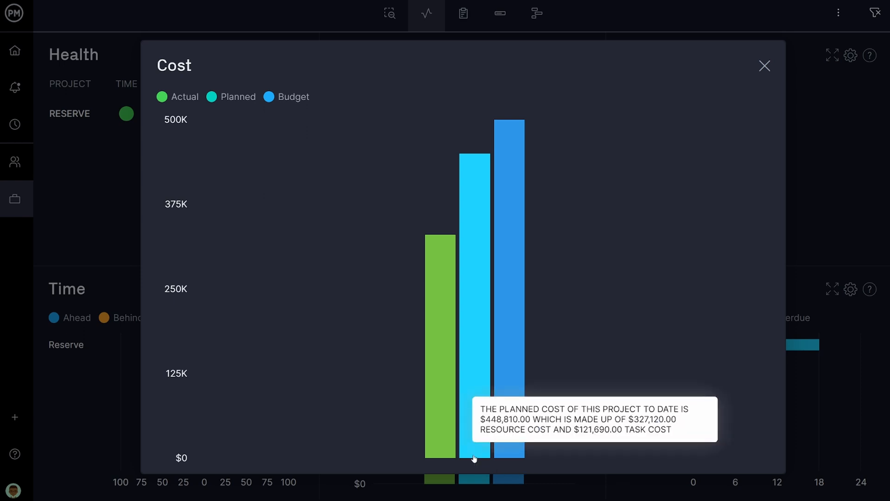
mouse_move(440, 457)
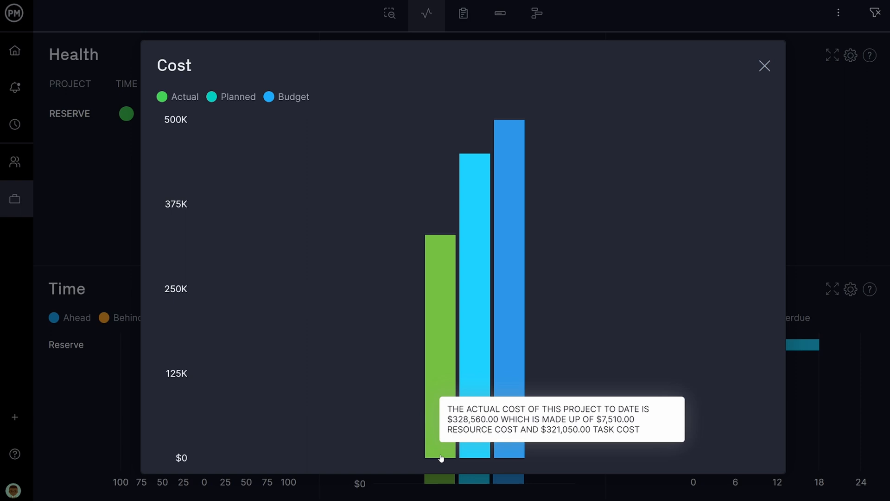
mouse_move(509, 460)
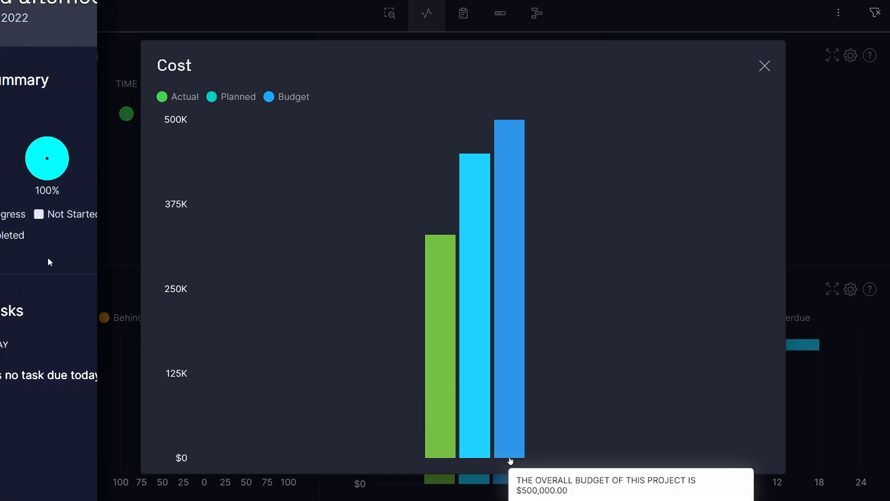
left_click(764, 66)
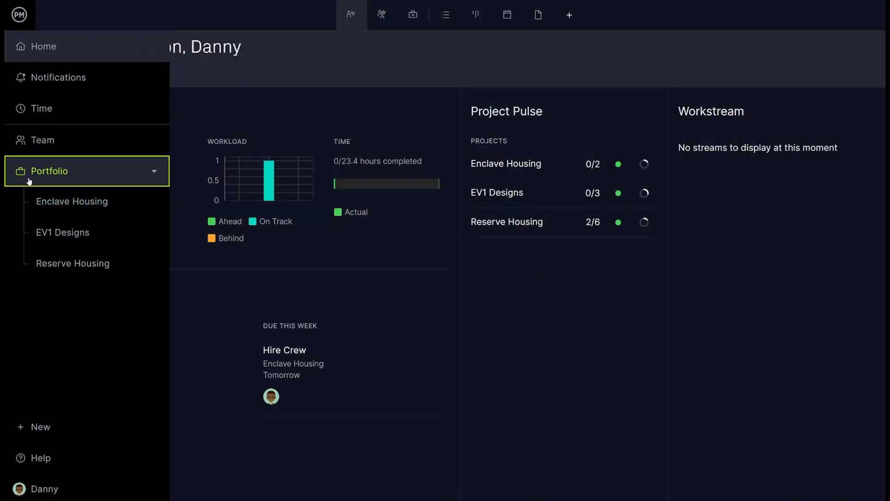
Step: Filter the all-projects dashboard to the Reserve project, then return Home
left_click(49, 170)
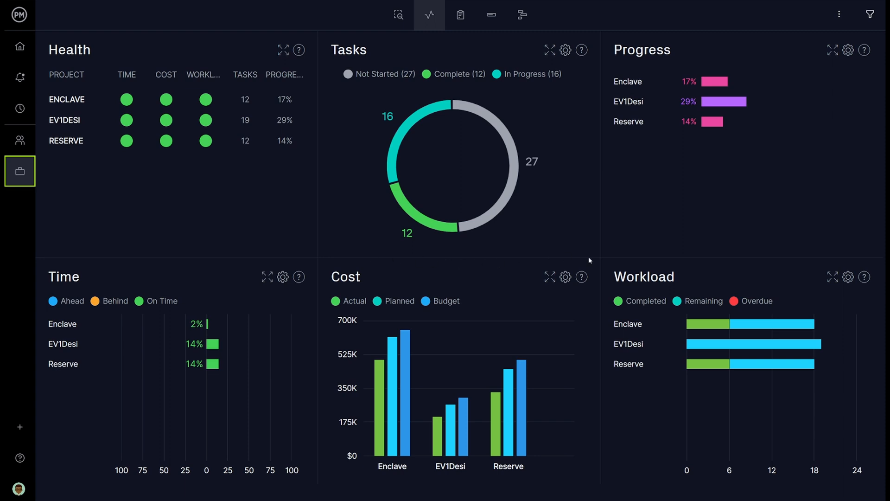
mouse_move(875, 34)
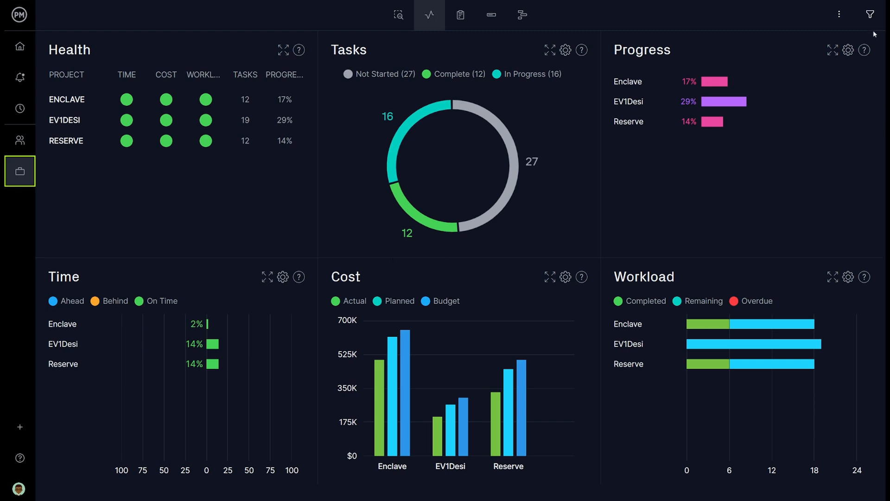
left_click(869, 15)
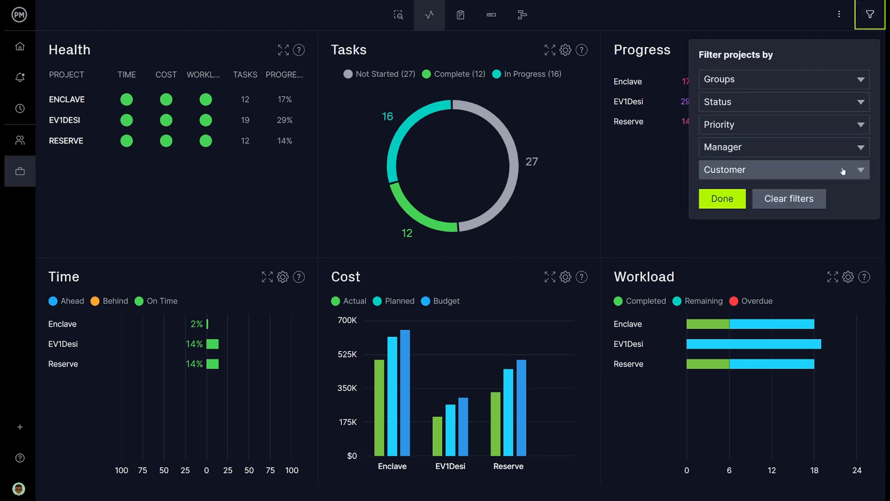
left_click(784, 168)
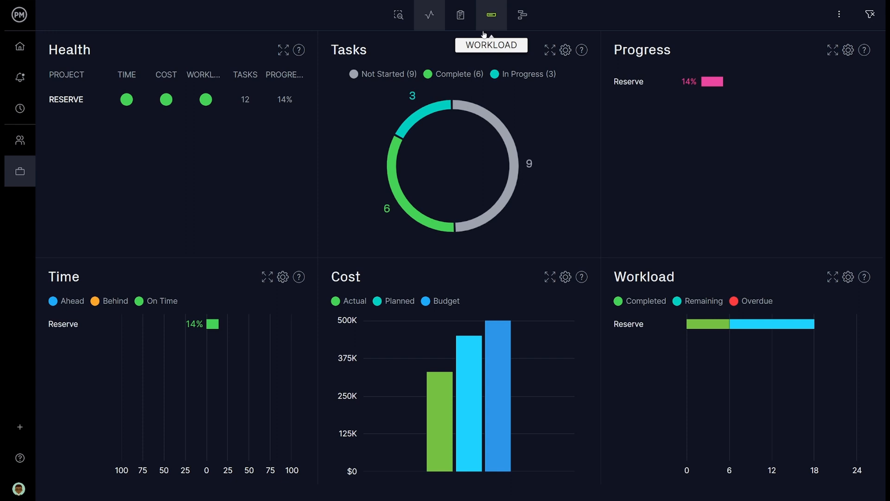
left_click(398, 15)
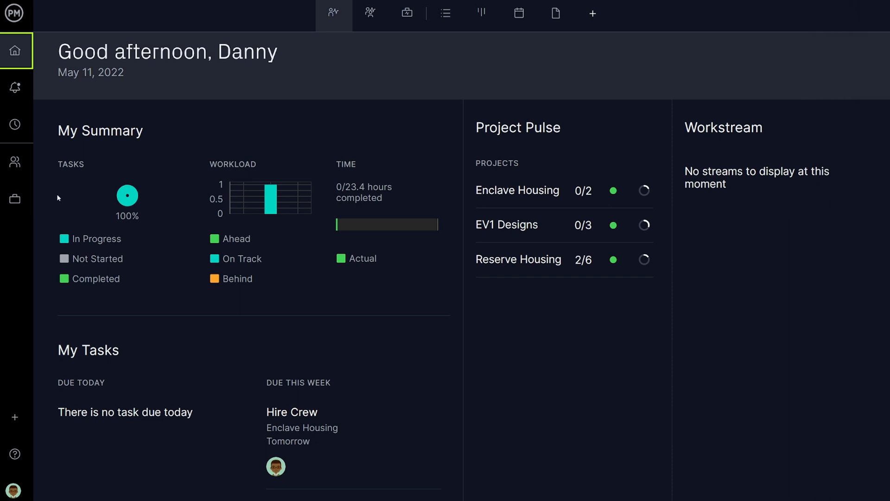
Step: Start a Project Status report and choose Enclave Housing as its project
left_click(17, 199)
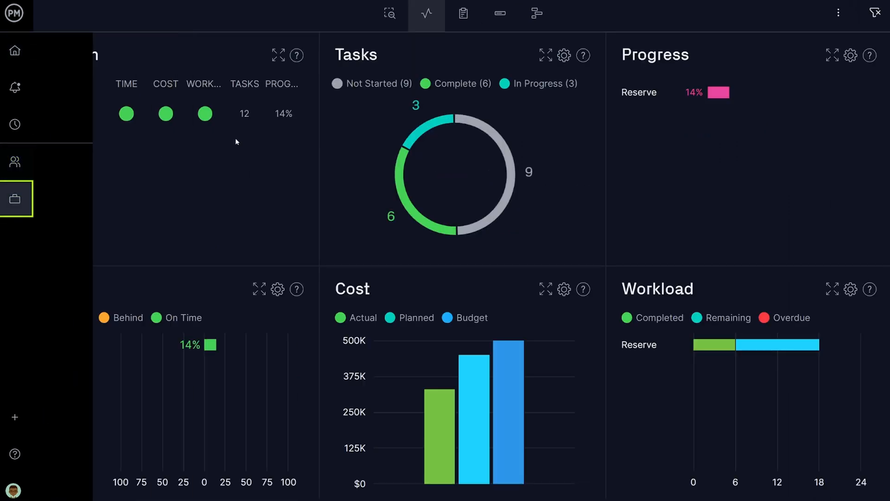
left_click(463, 13)
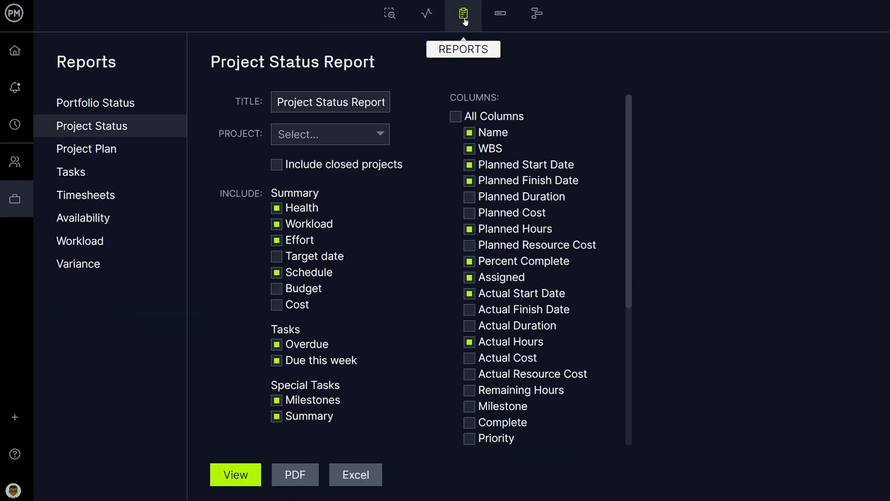
left_click(329, 134)
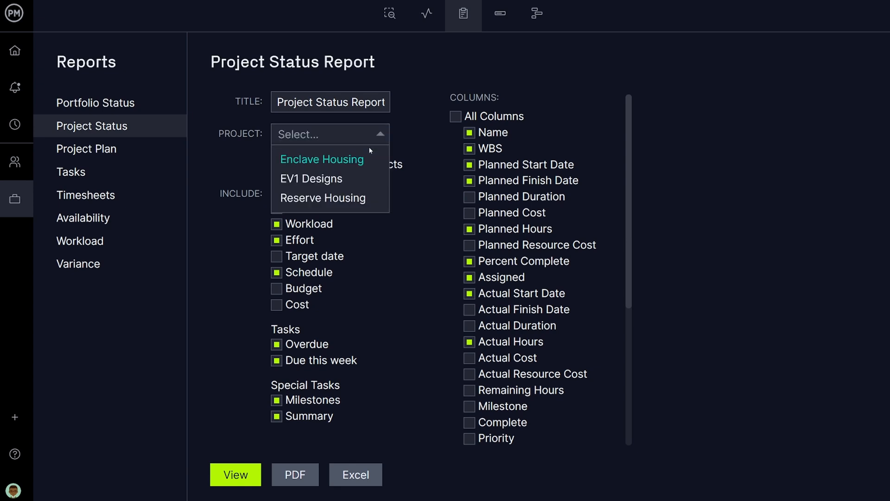
left_click(322, 158)
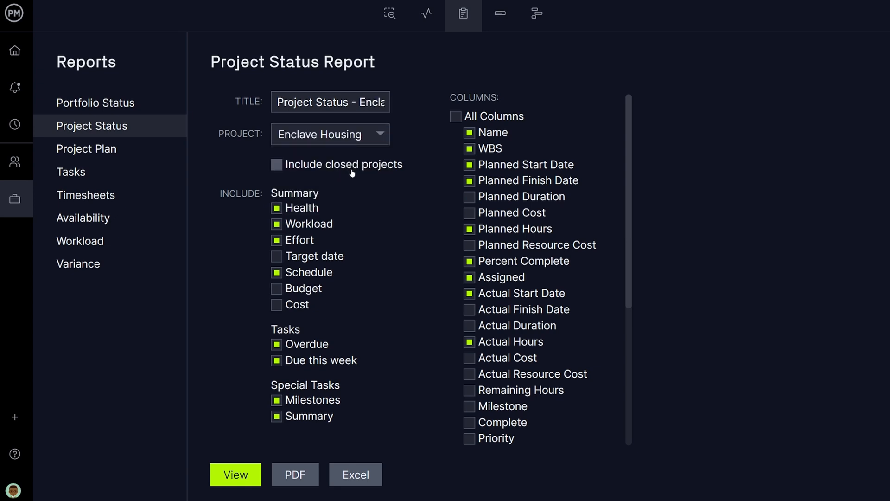
Step: Include budget and cost figures in the report and export it as a PDF
left_click(468, 213)
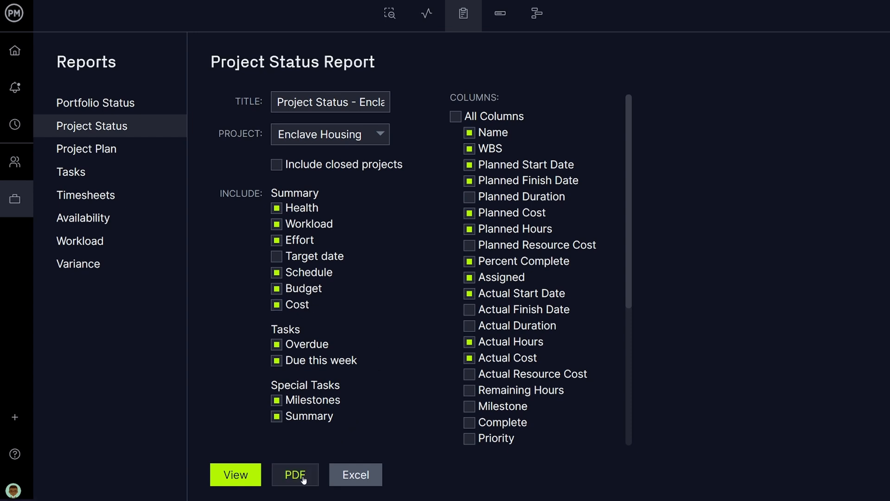
left_click(295, 474)
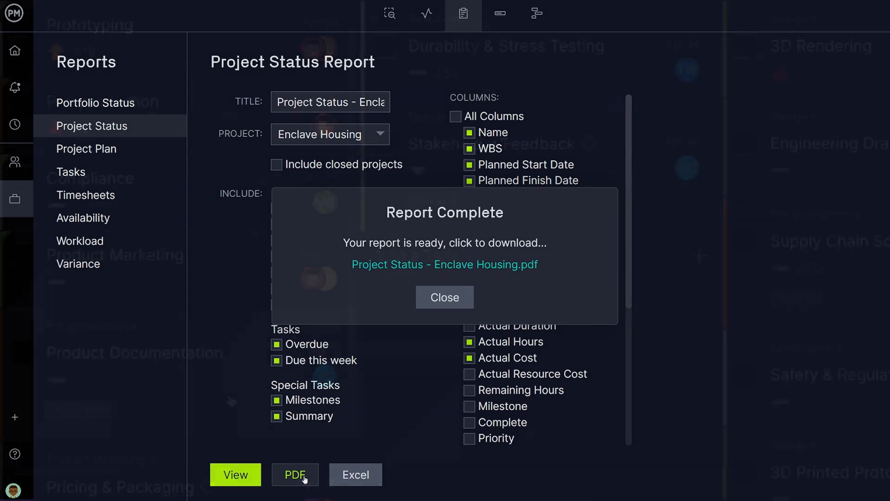
left_click(444, 297)
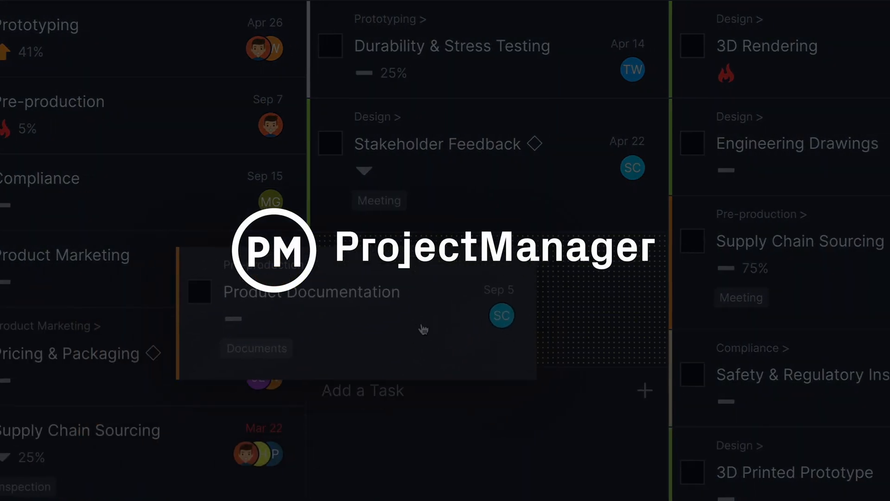